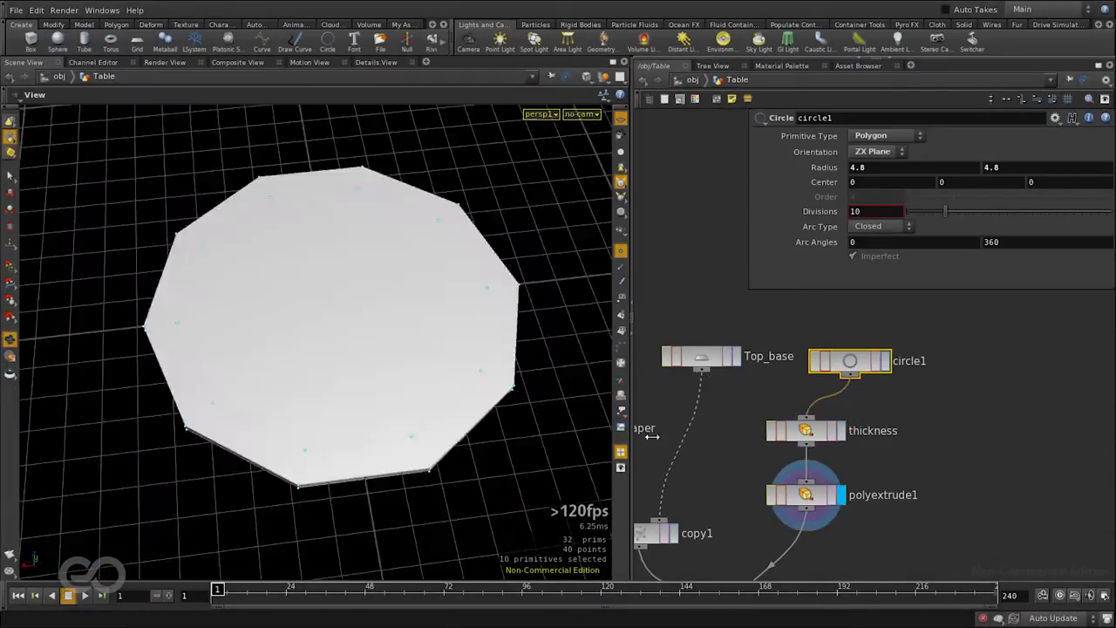
# Step: Merge copy1 and polyextrude1 into one node and make it the displayed table
pyautogui.write('6')
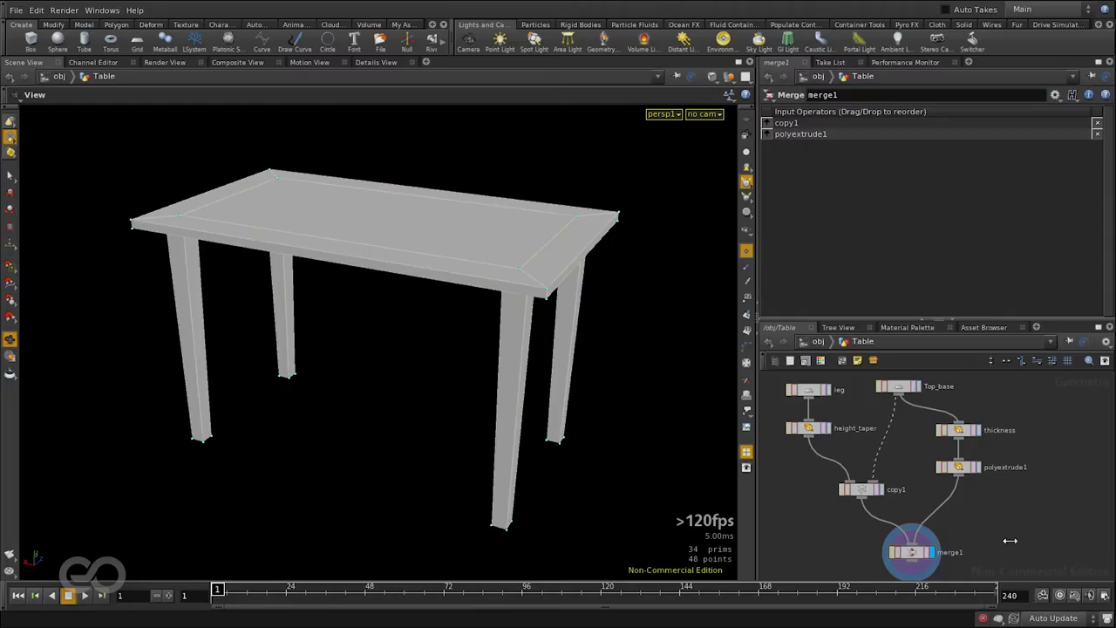
pyautogui.moveTo(373, 392)
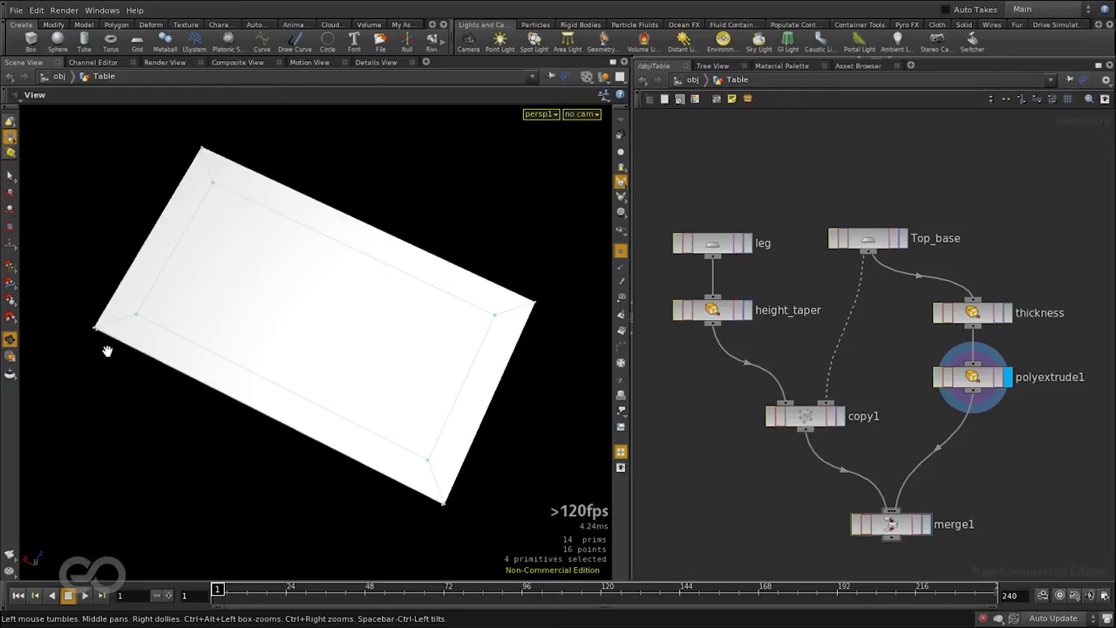
pyautogui.moveTo(107, 351); pyautogui.dragTo(410, 270)
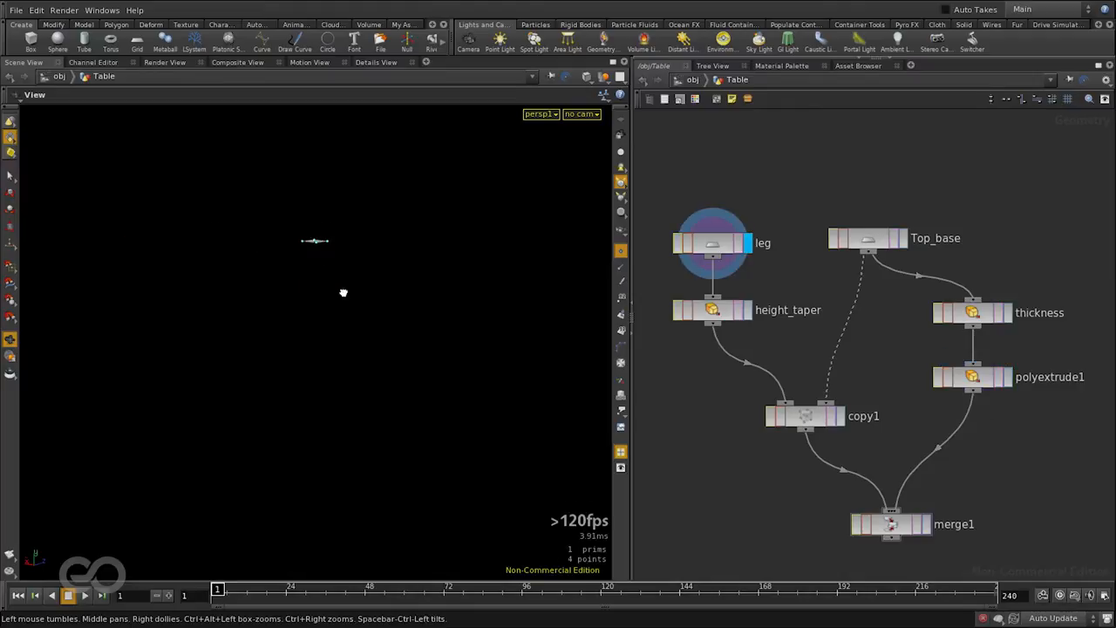
pyautogui.click(712, 310)
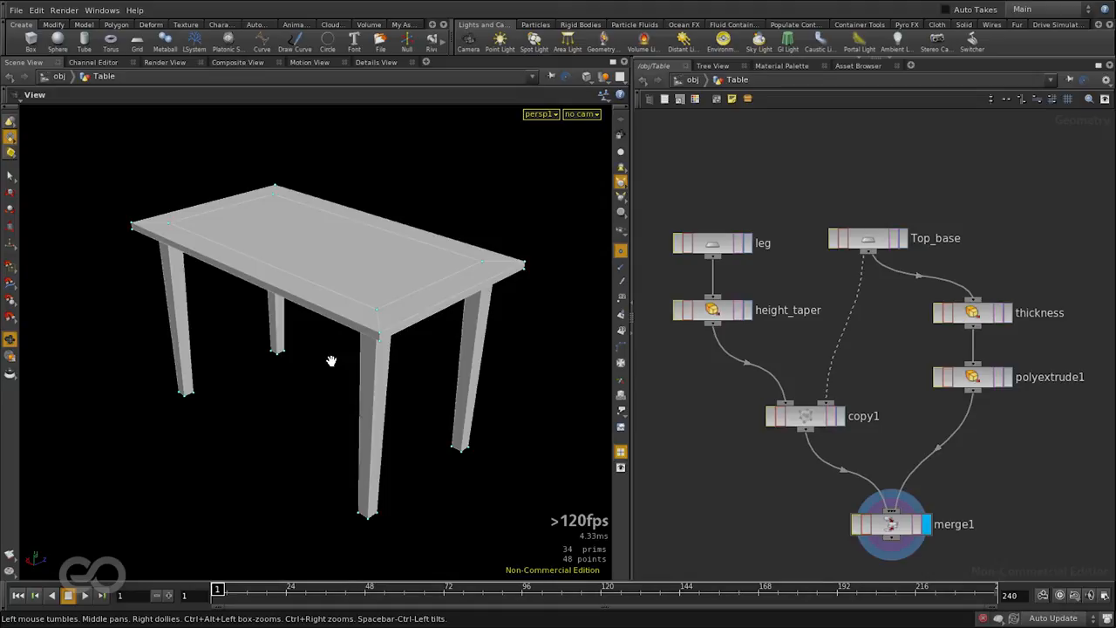
pyautogui.moveTo(331, 360)
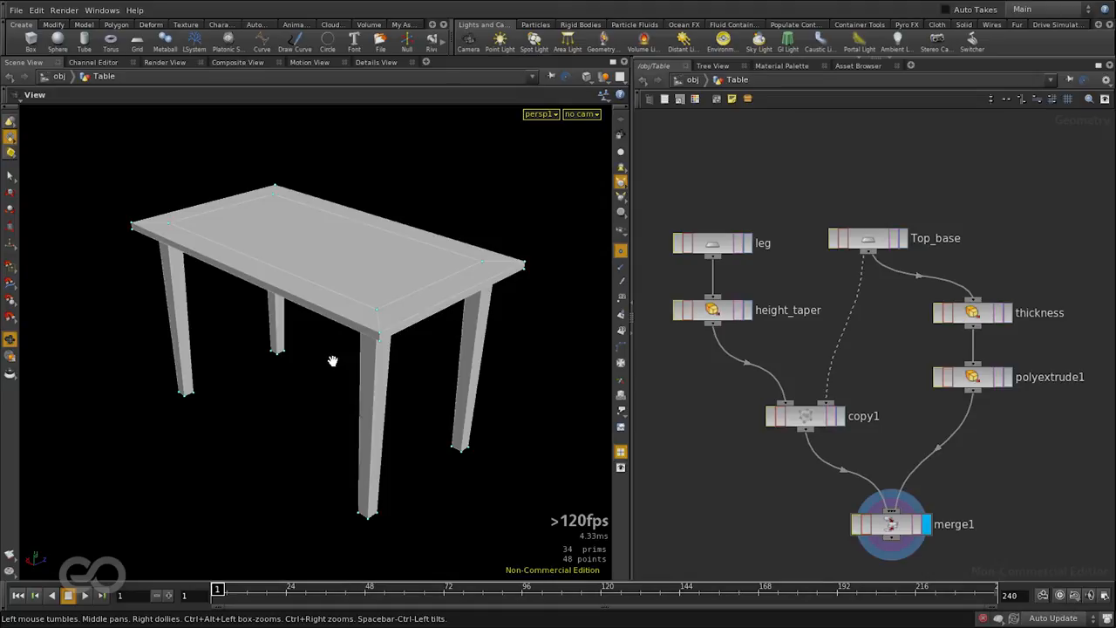
pyautogui.moveTo(332, 362)
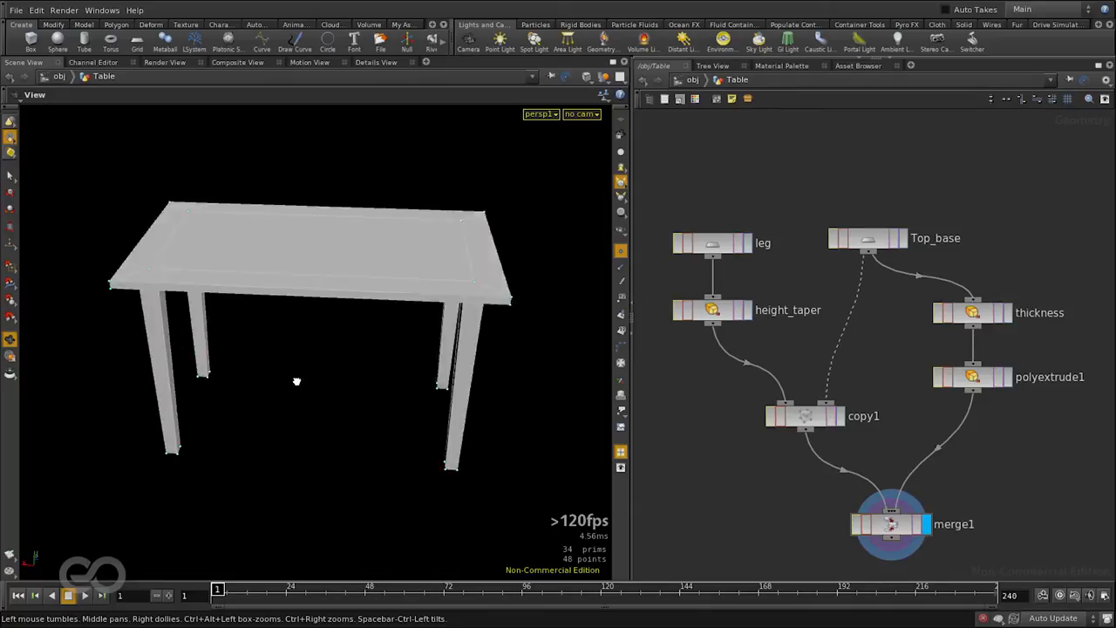
pyautogui.moveTo(296, 382); pyautogui.dragTo(253, 375)
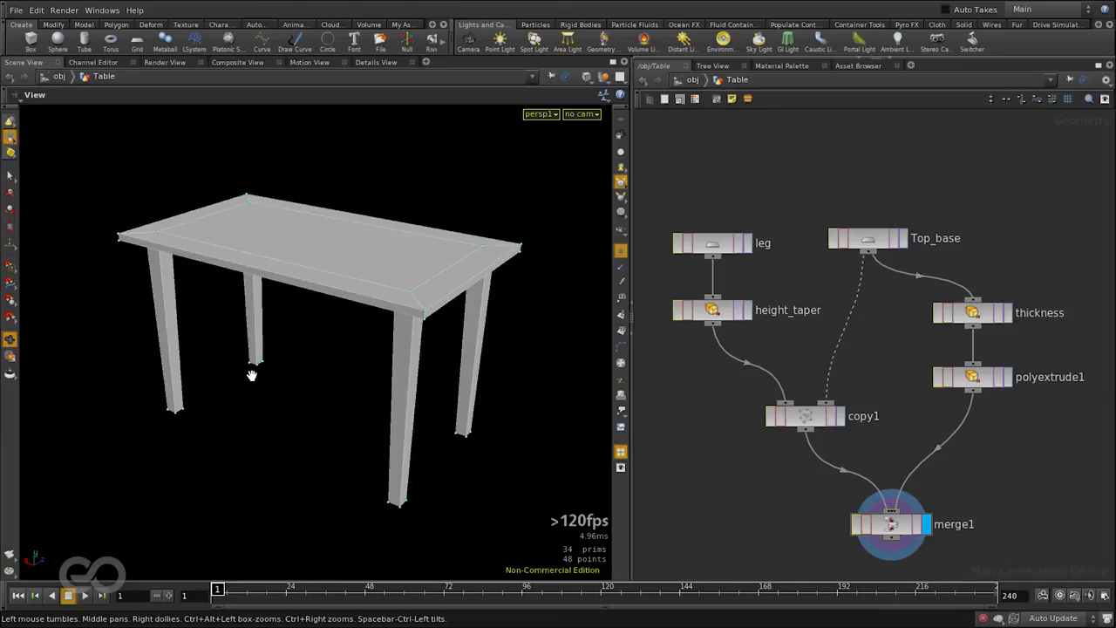
pyautogui.moveTo(346, 406)
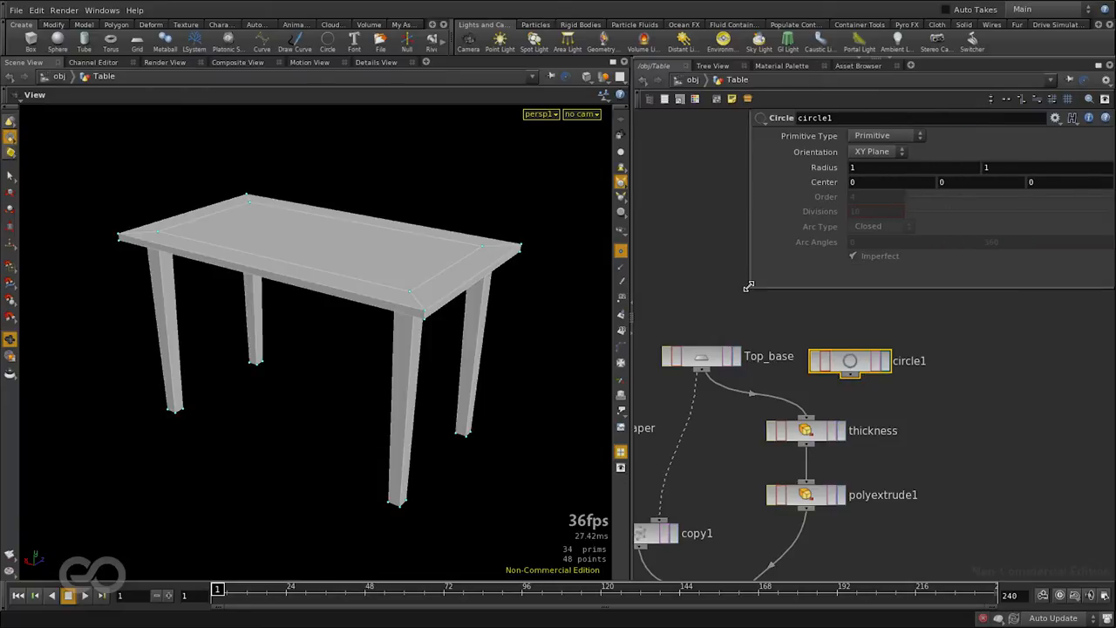
# Step: Set circle1's Primitive Type to Polygon and Orientation to ZX Plane
pyautogui.click(885, 135)
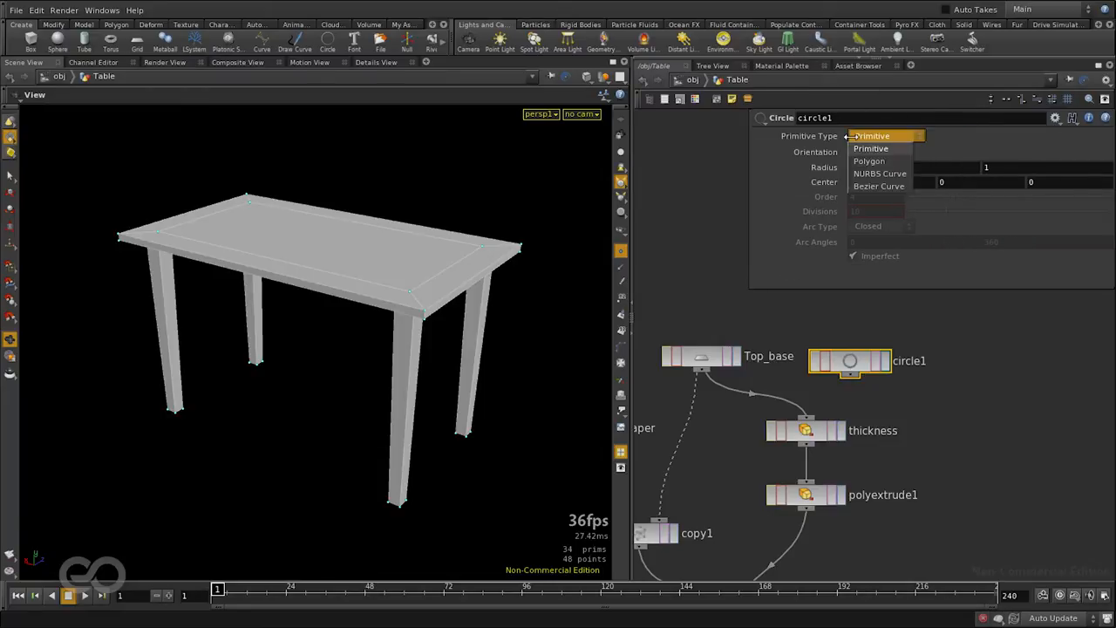
pyautogui.click(869, 160)
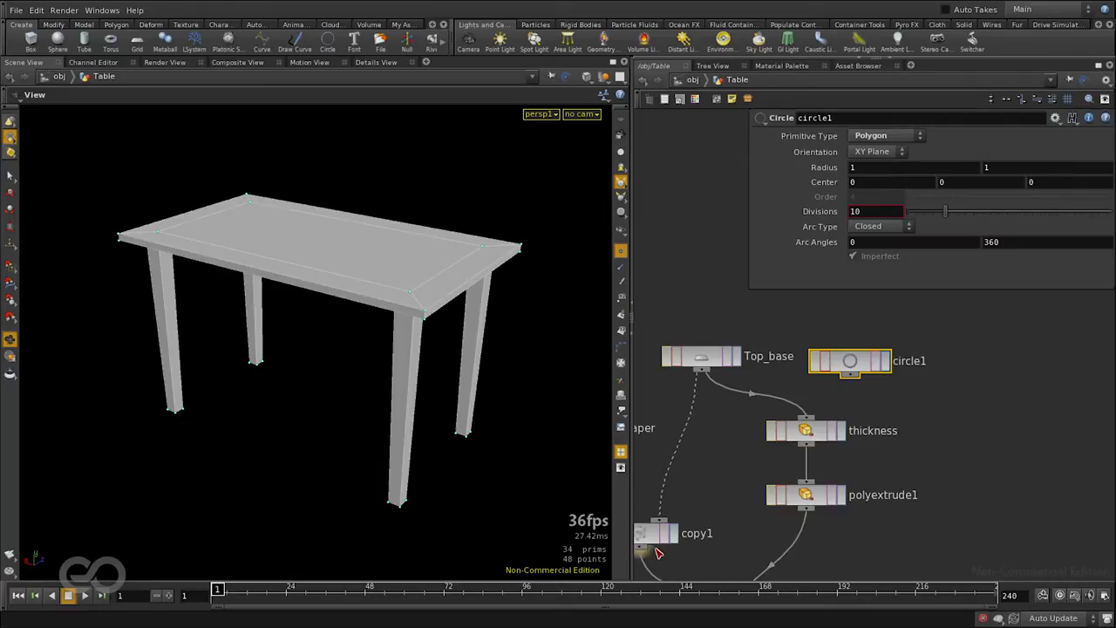
pyautogui.moveTo(811, 525)
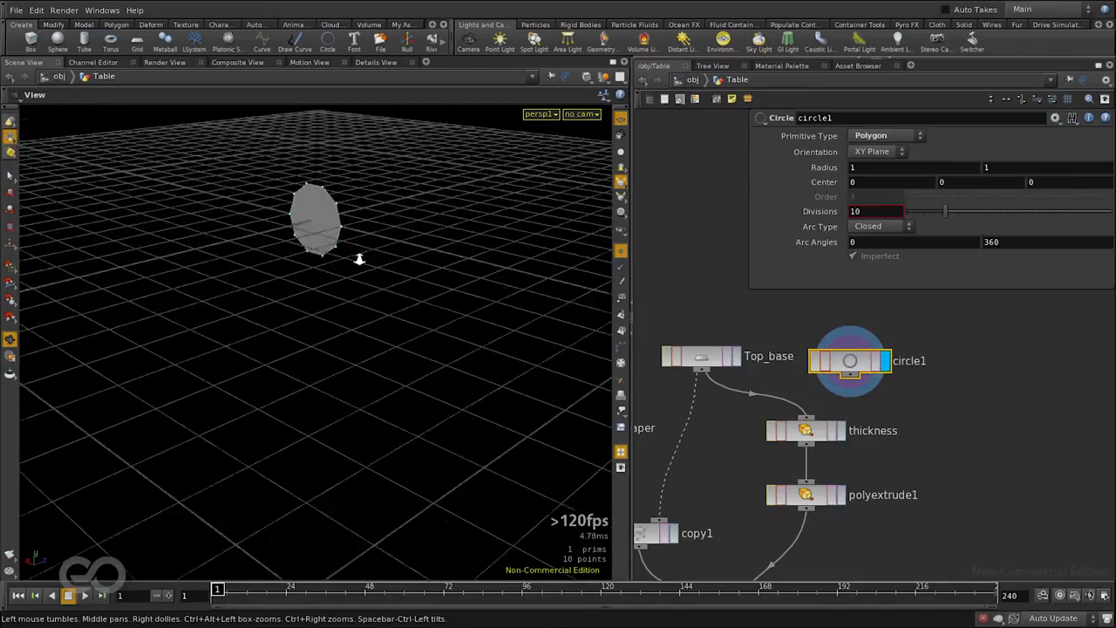
pyautogui.click(878, 150)
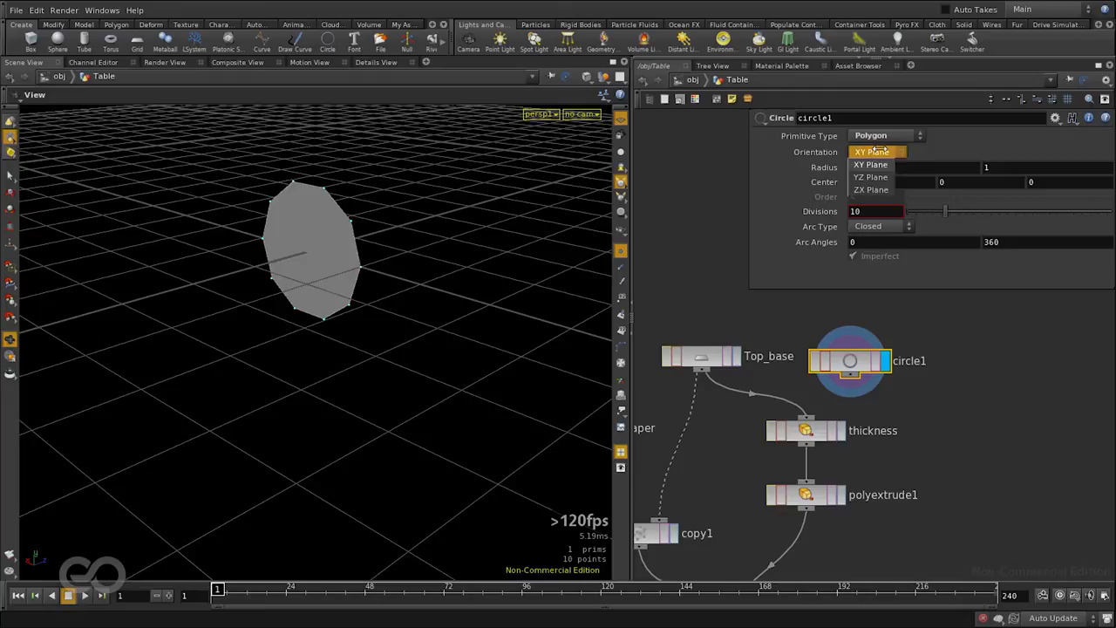
pyautogui.click(871, 189)
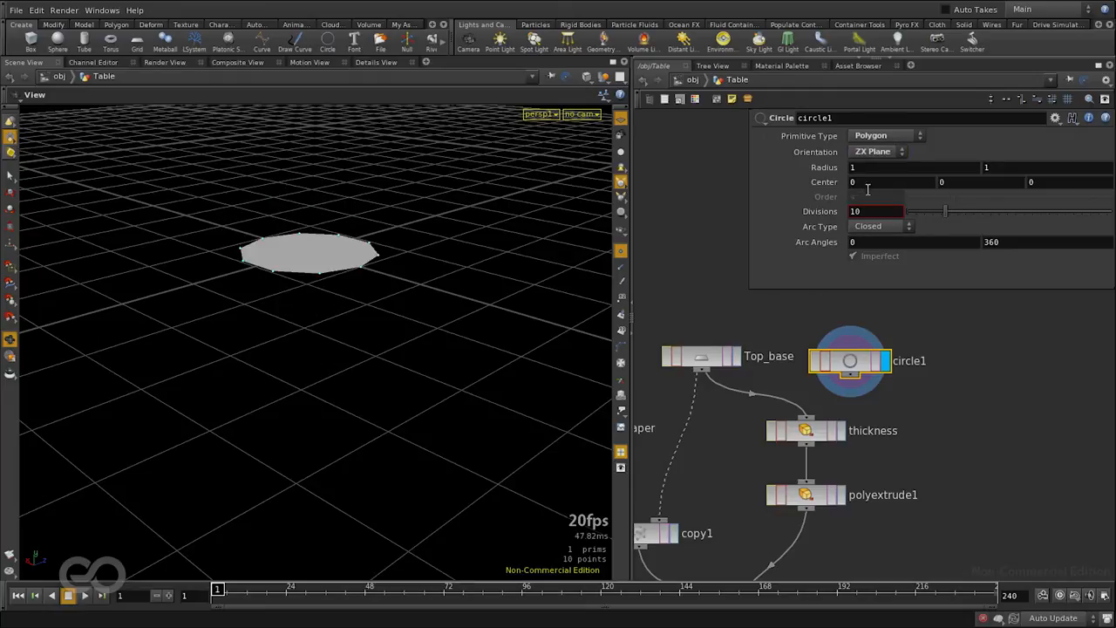
pyautogui.moveTo(872, 167); pyautogui.dragTo(1067, 168)
pyautogui.write('4.8')
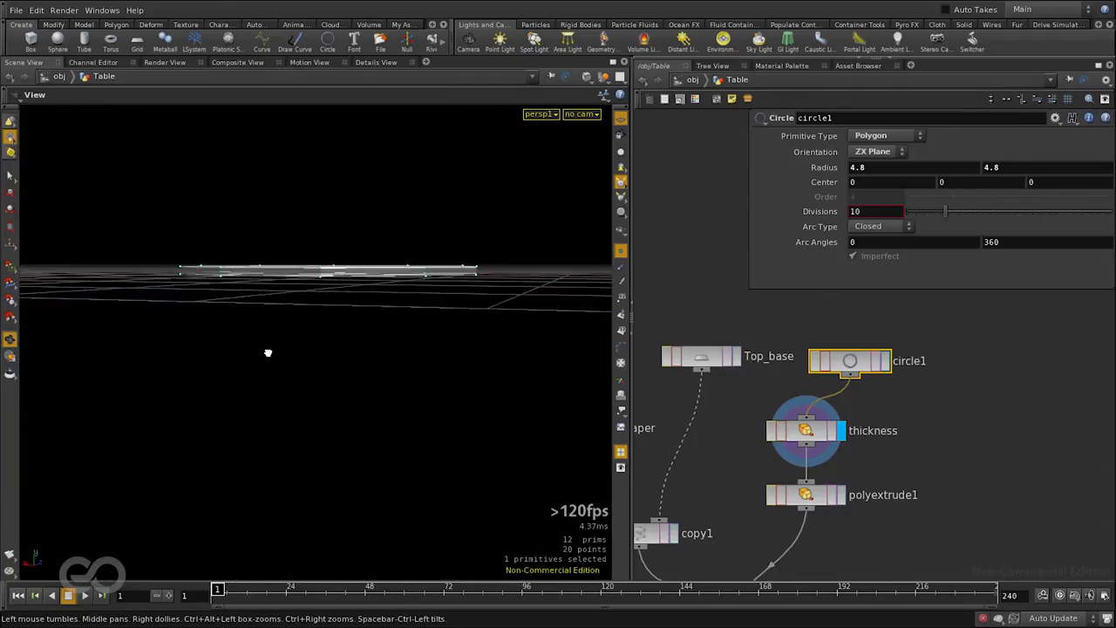
# Step: Orbit the view to inspect the 4.8-radius ten-sided tabletop in perspective
pyautogui.moveTo(268, 353); pyautogui.dragTo(249, 381)
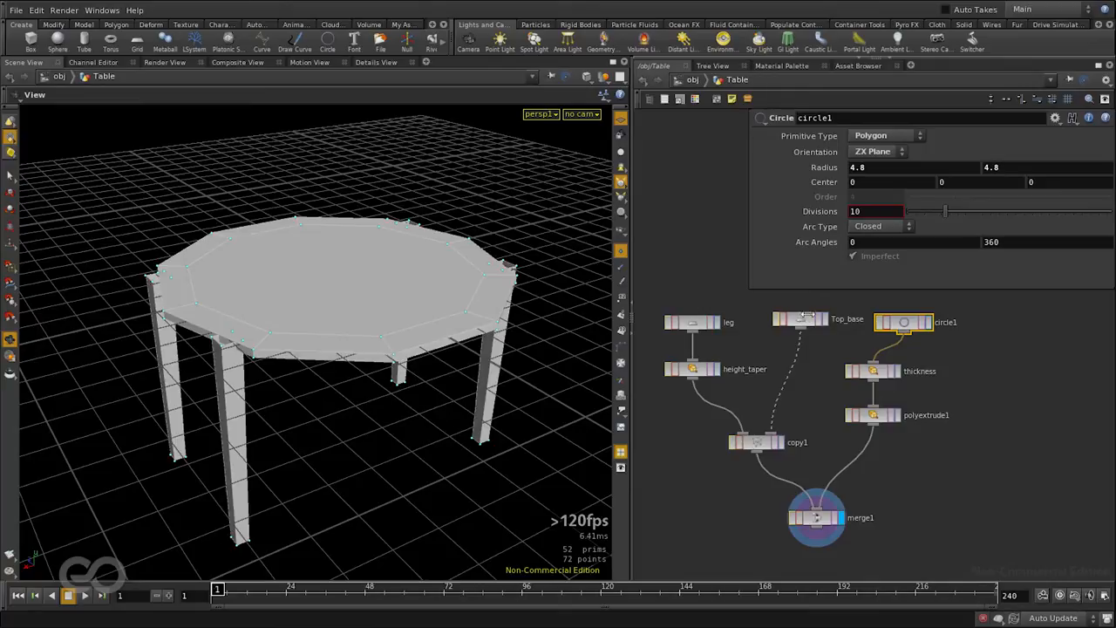
# Step: Set circle1 to 6 divisions and feed it into copy1's template input
pyautogui.click(800, 319)
pyautogui.write('6')
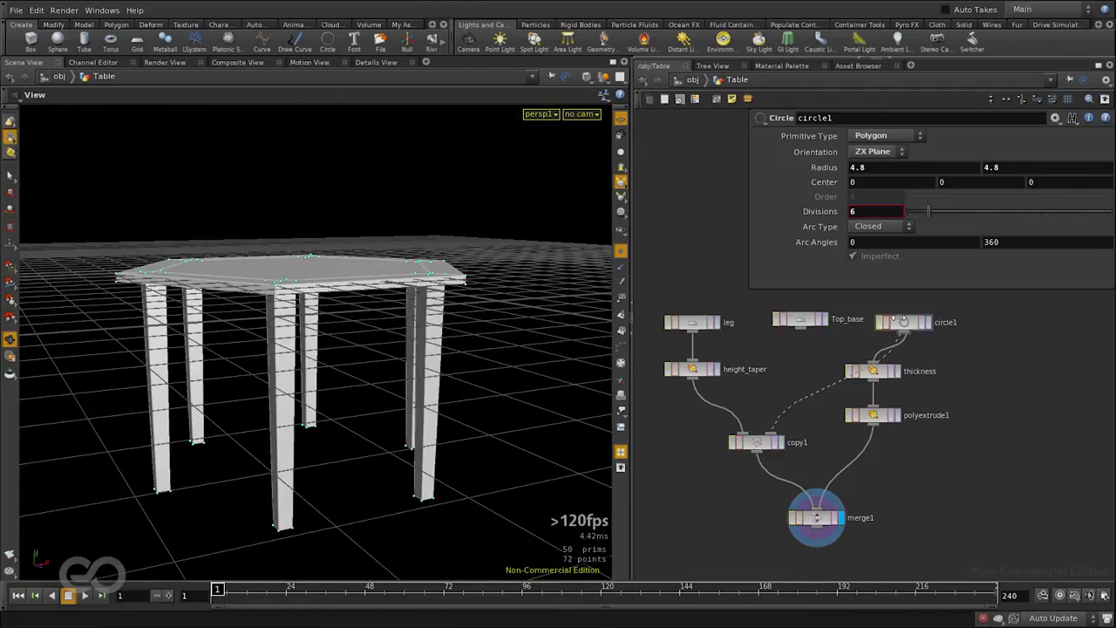
pyautogui.moveTo(903, 322); pyautogui.dragTo(798, 342)
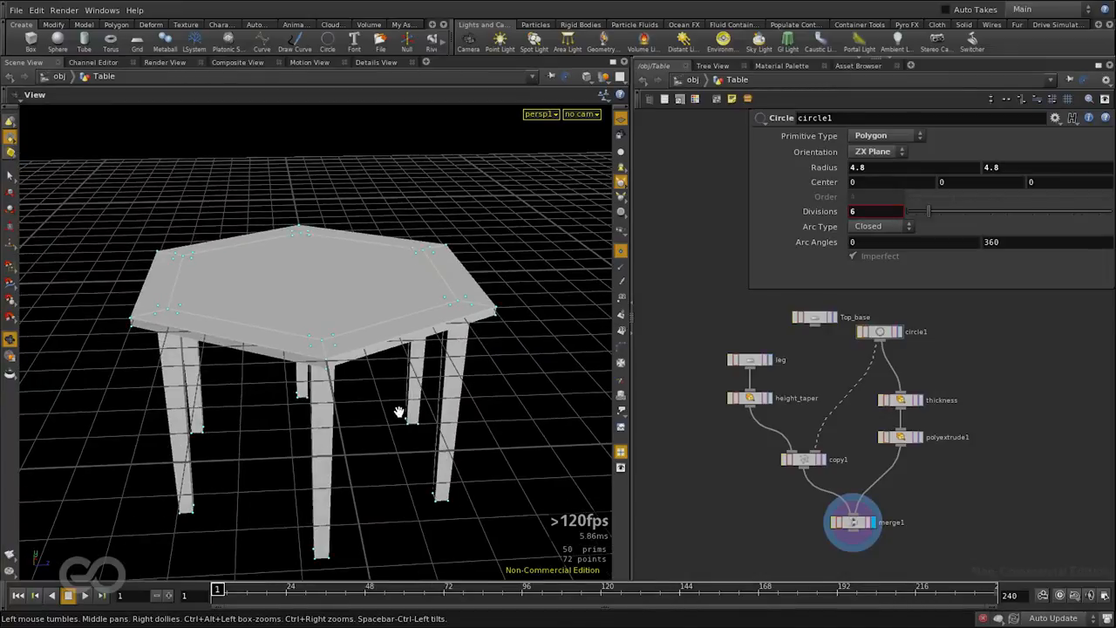
pyautogui.moveTo(399, 412); pyautogui.dragTo(378, 357)
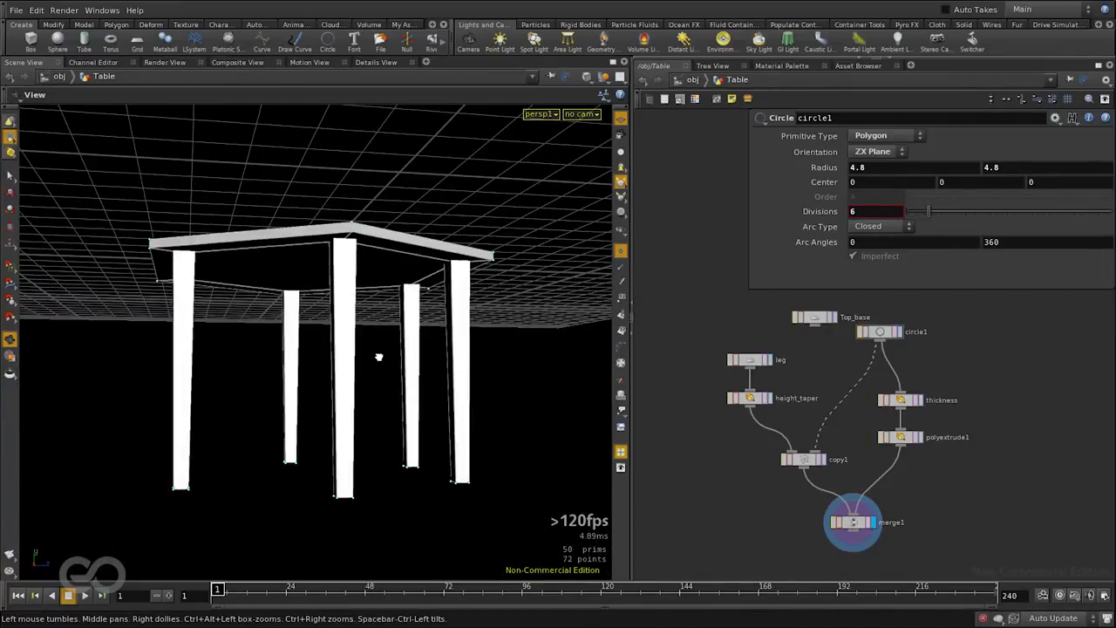
pyautogui.moveTo(818, 484)
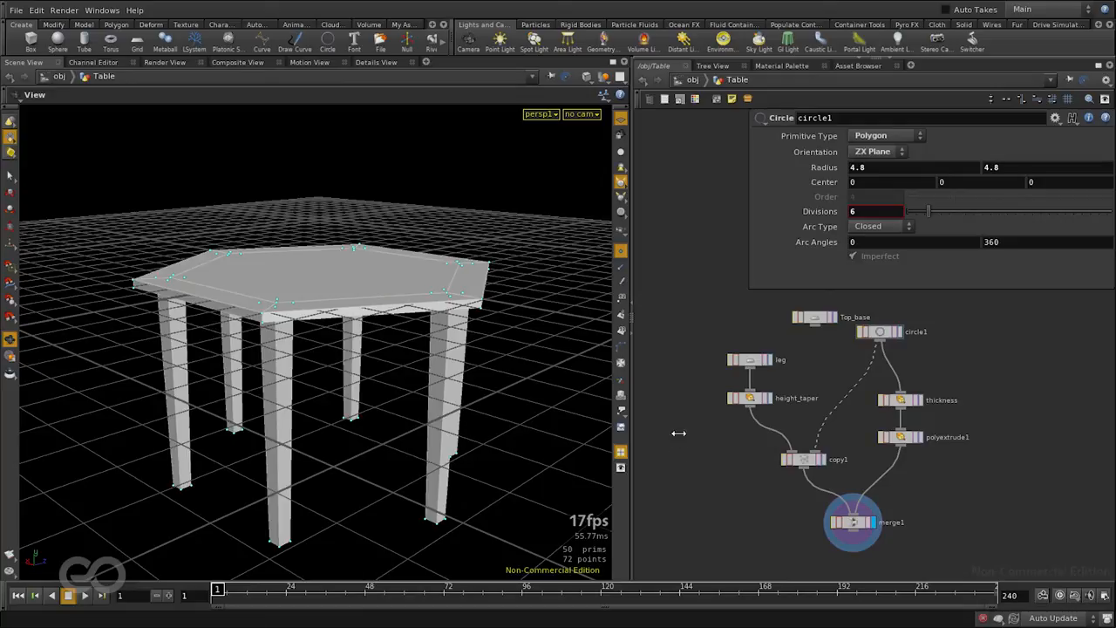
# Step: Open the tank track .hipnc file, choosing Discard and Open
pyautogui.click(16, 10)
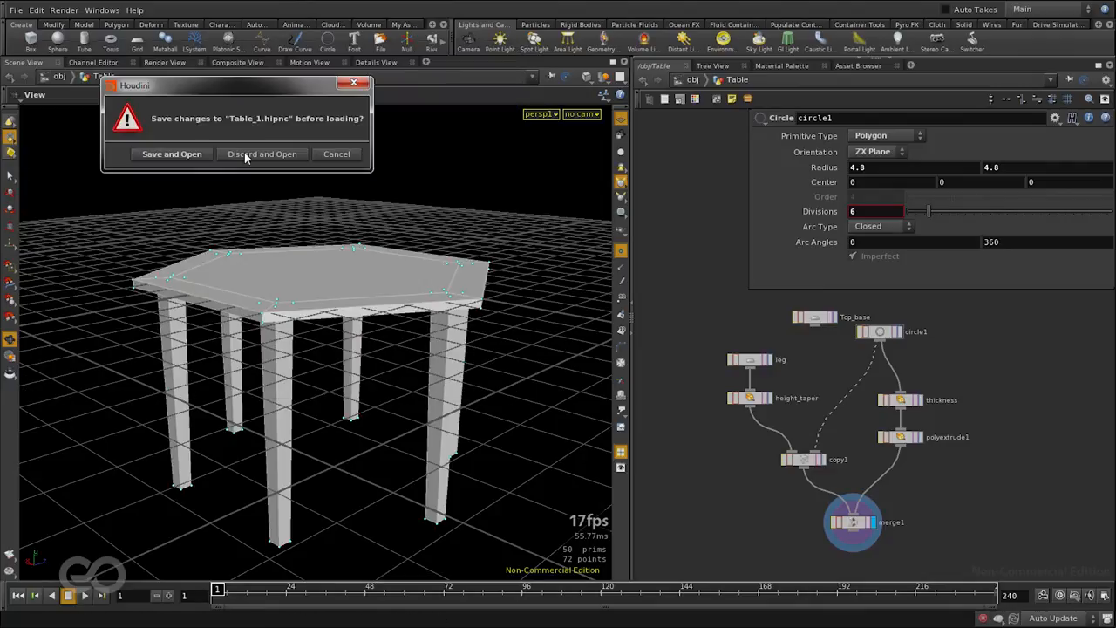
pyautogui.click(262, 154)
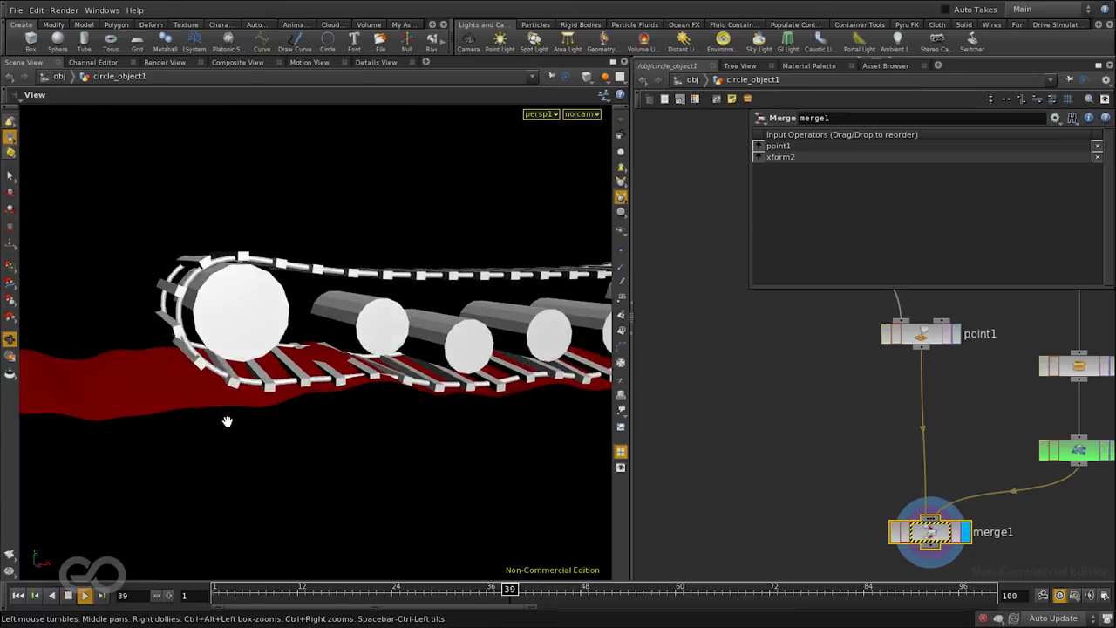
# Step: Select the FullTrack node to display its track shape parameters
pyautogui.click(84, 595)
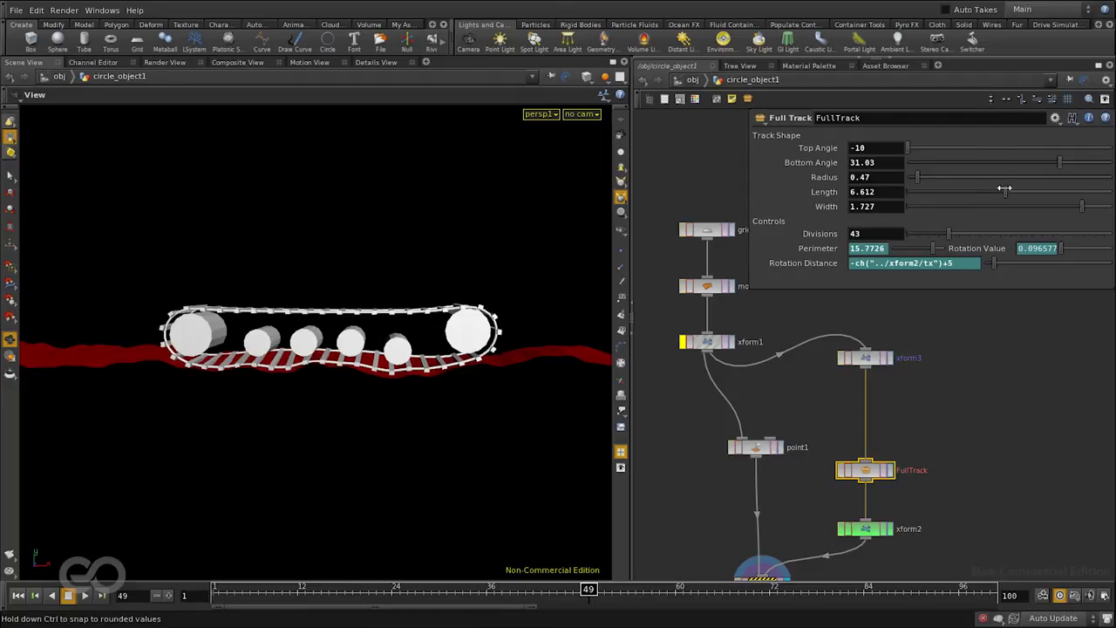
# Step: Set the FullTrack length to 7.15 and divisions to 60, viewing in perspective
pyautogui.moveTo(1003, 192); pyautogui.dragTo(1099, 192)
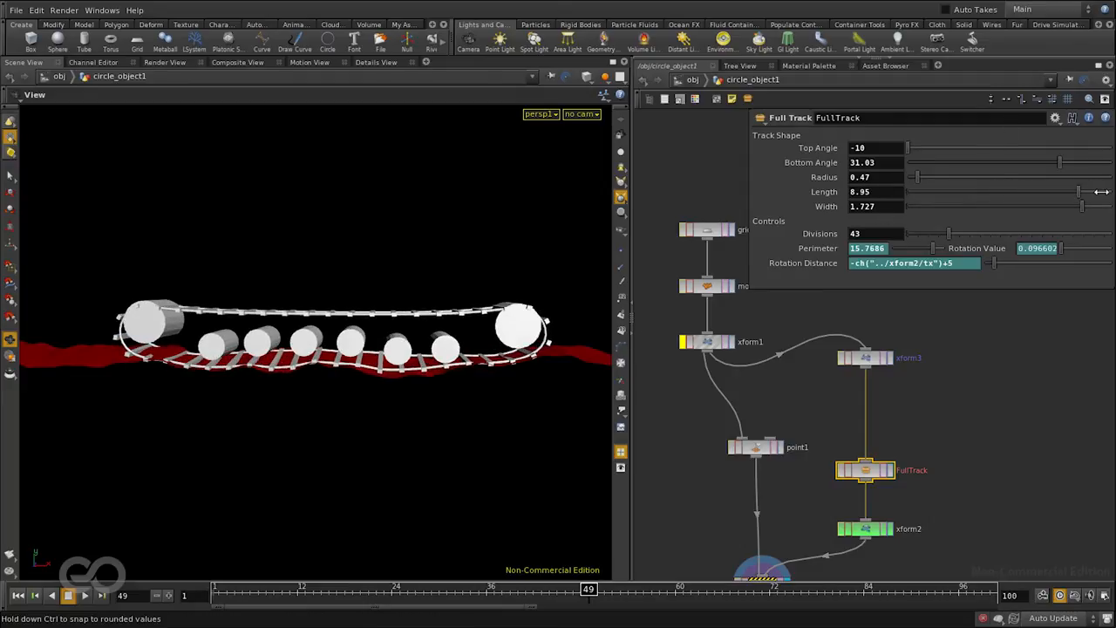
pyautogui.moveTo(1077, 191); pyautogui.dragTo(1108, 191)
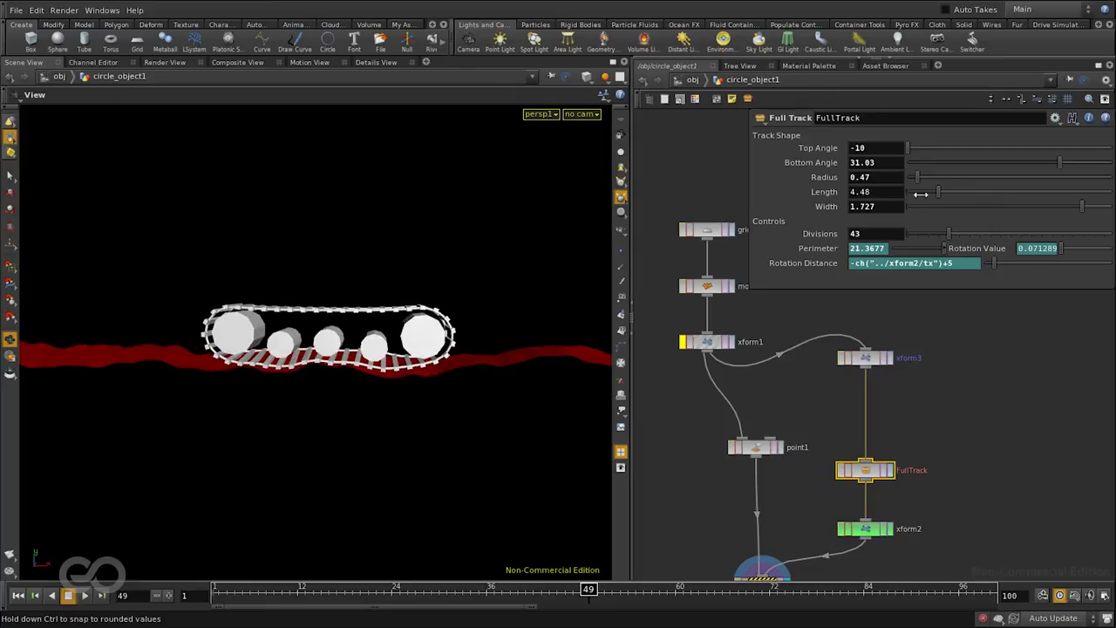
pyautogui.moveTo(940, 191); pyautogui.dragTo(994, 192)
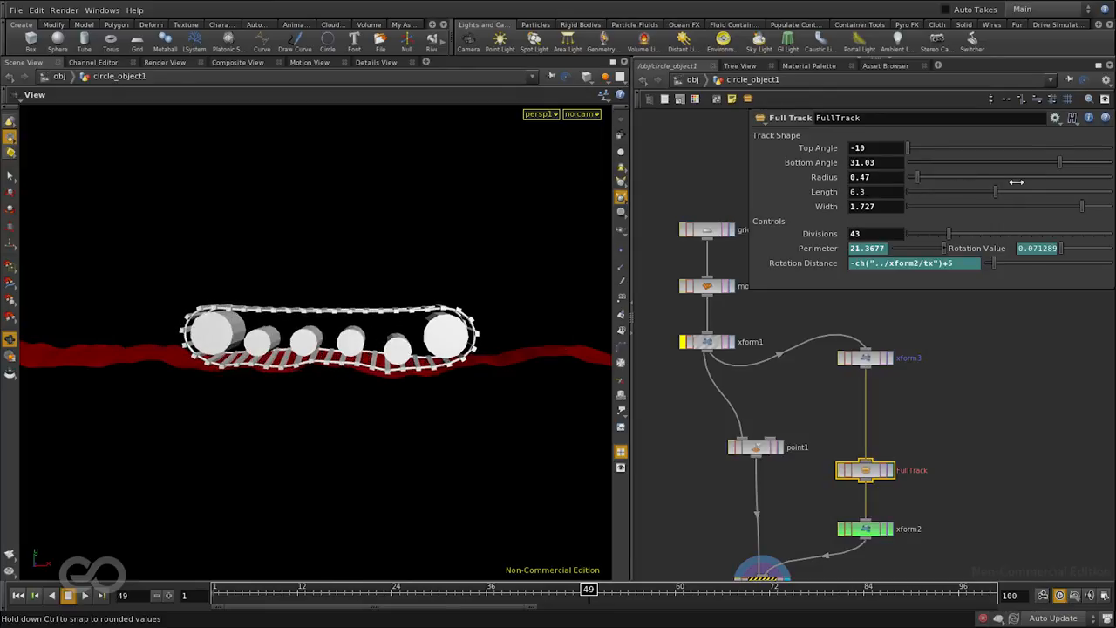
pyautogui.moveTo(995, 191); pyautogui.dragTo(1022, 191)
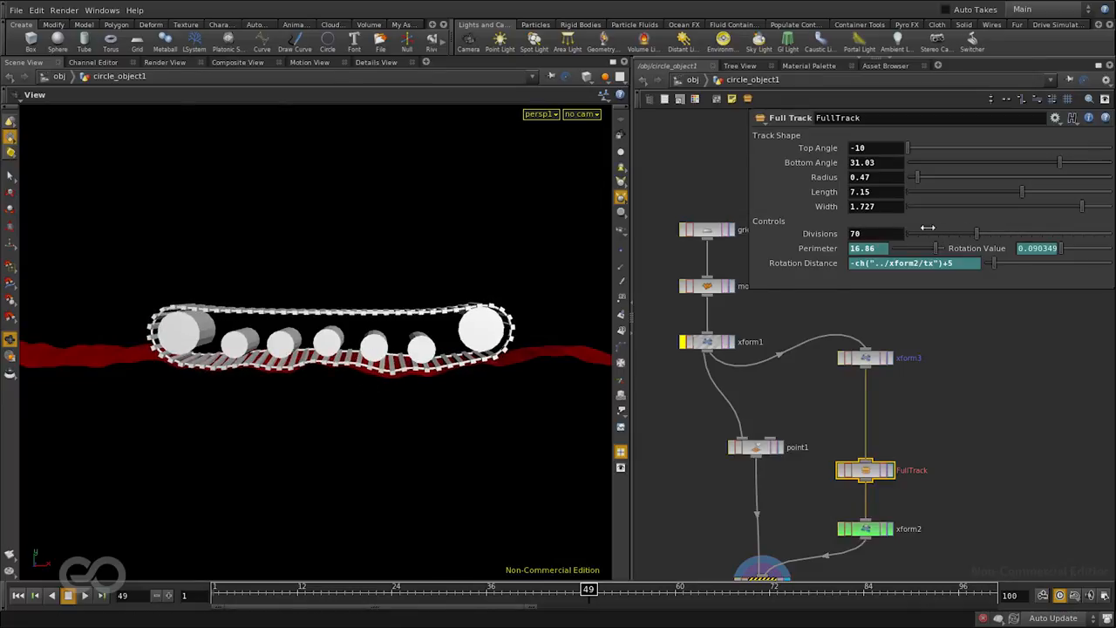
pyautogui.moveTo(907, 234); pyautogui.dragTo(1038, 233)
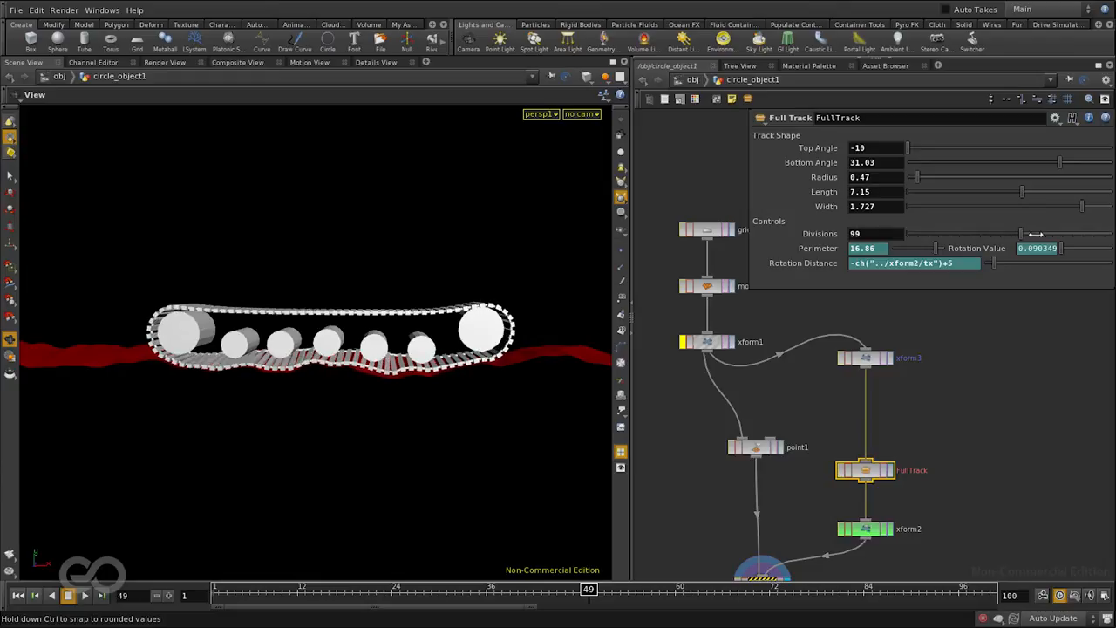
pyautogui.moveTo(1033, 233); pyautogui.dragTo(957, 233)
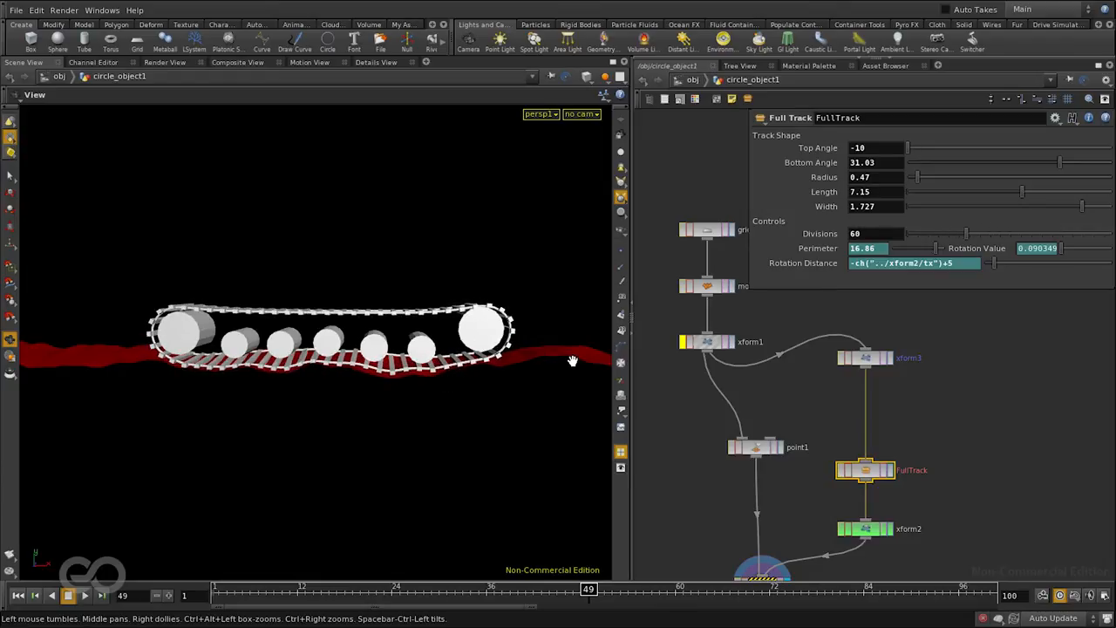
pyautogui.moveTo(916, 177); pyautogui.dragTo(921, 177)
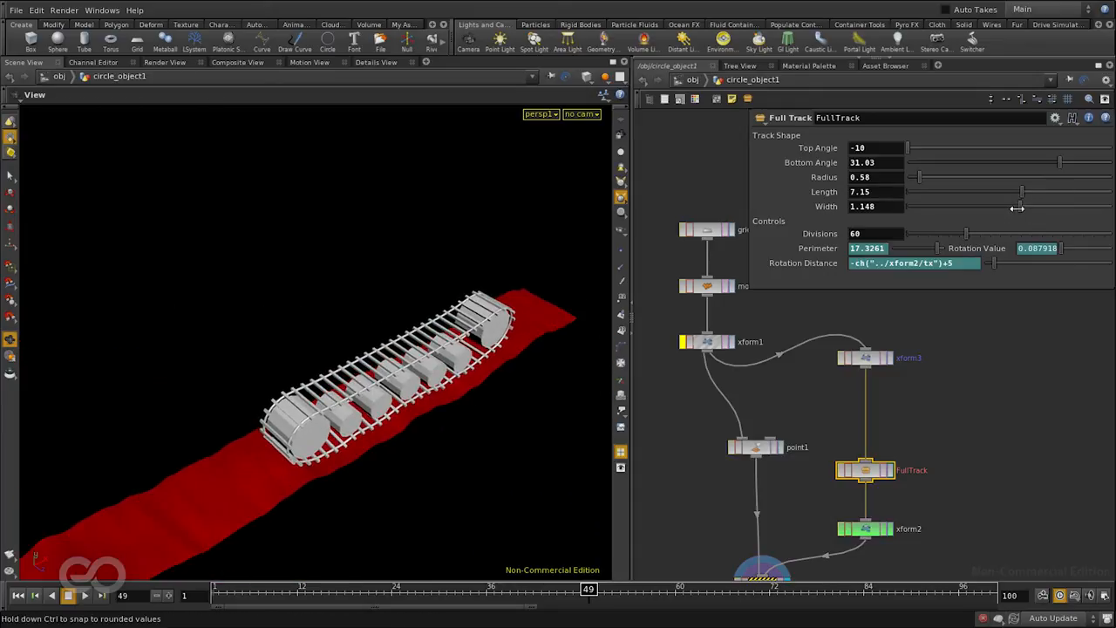
# Step: Drag the FullTrack Width slider to adjust the track width
pyautogui.moveTo(1018, 206); pyautogui.dragTo(1068, 206)
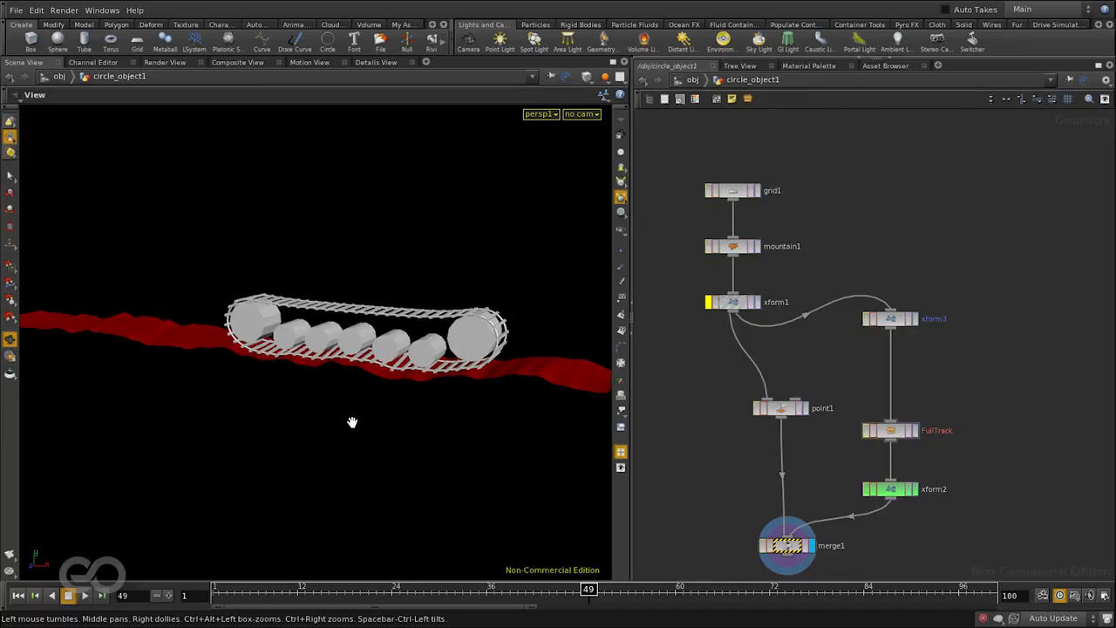
pyautogui.moveTo(353, 423); pyautogui.dragTo(327, 412)
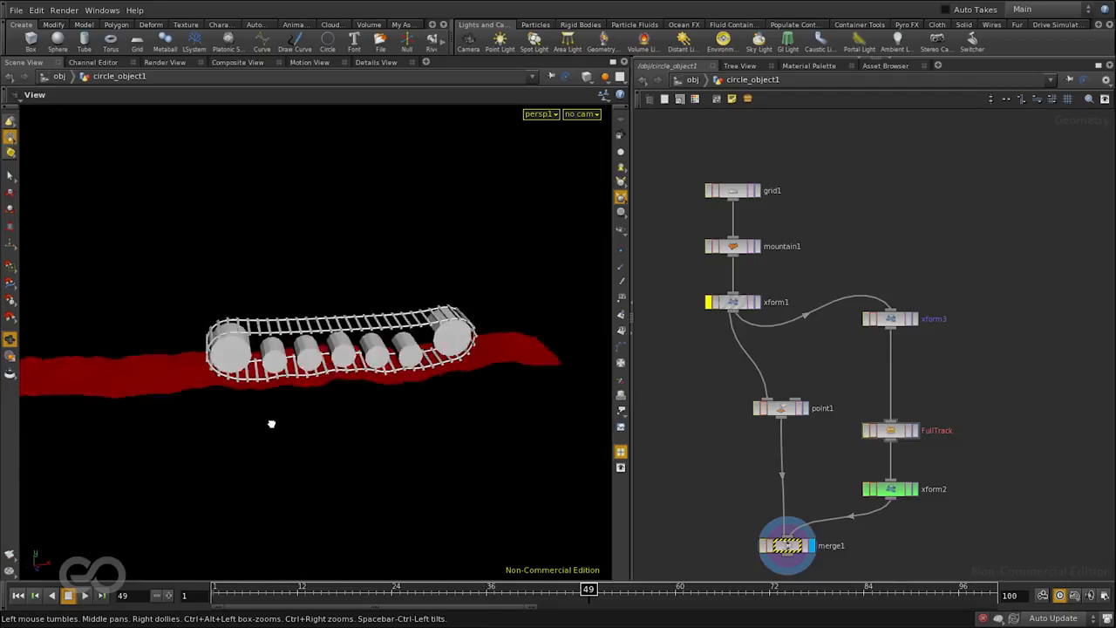
pyautogui.moveTo(271, 424); pyautogui.dragTo(223, 427)
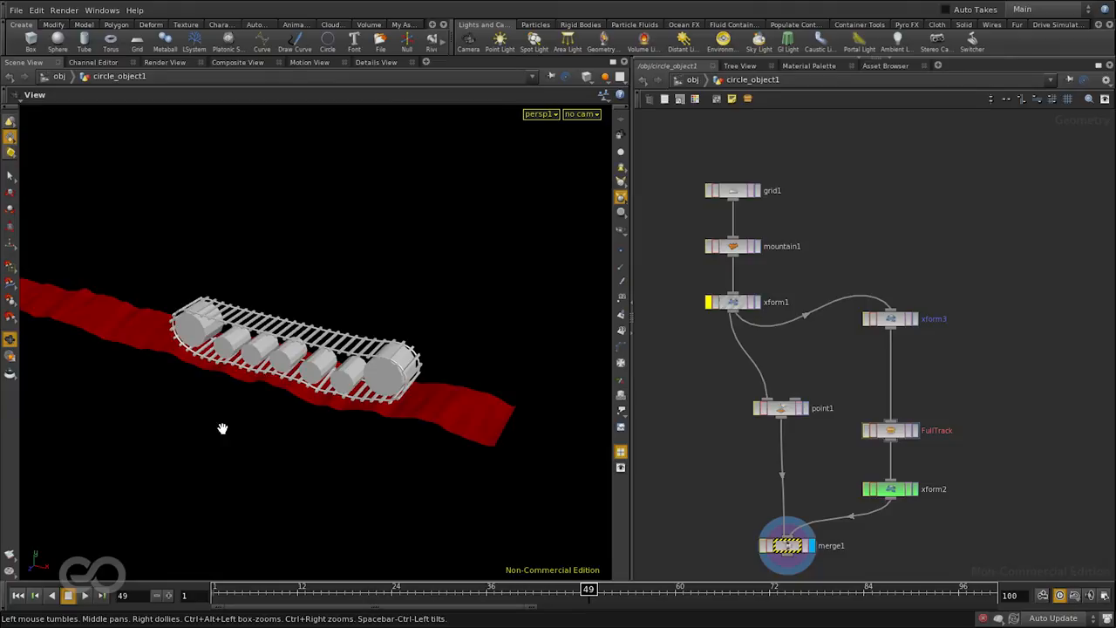
pyautogui.moveTo(222, 427); pyautogui.dragTo(410, 473)
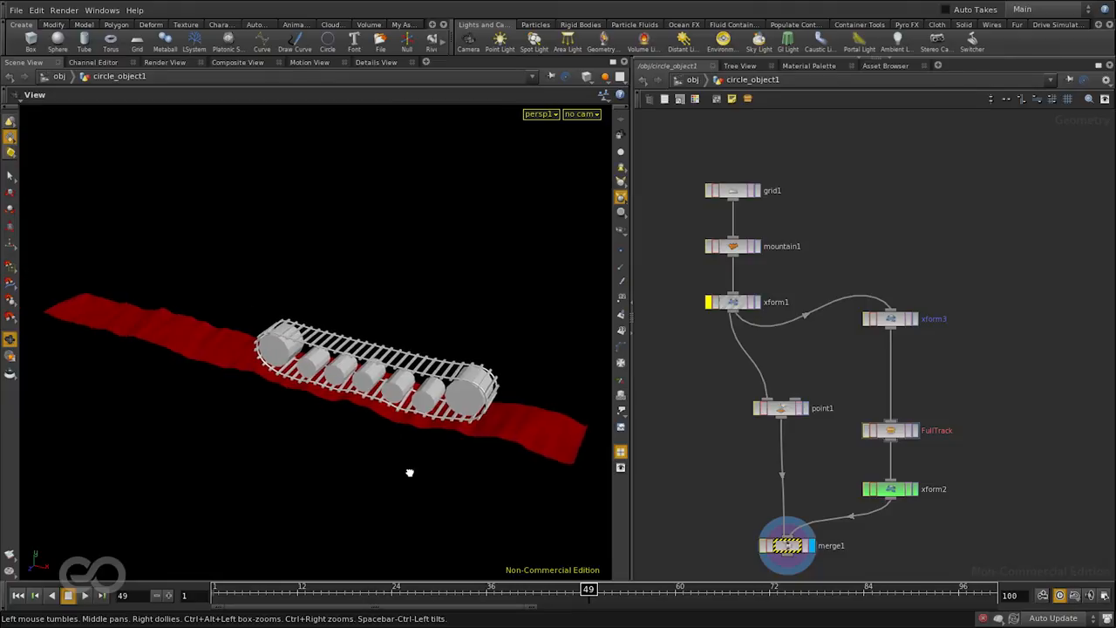
pyautogui.moveTo(410, 472); pyautogui.dragTo(318, 332)
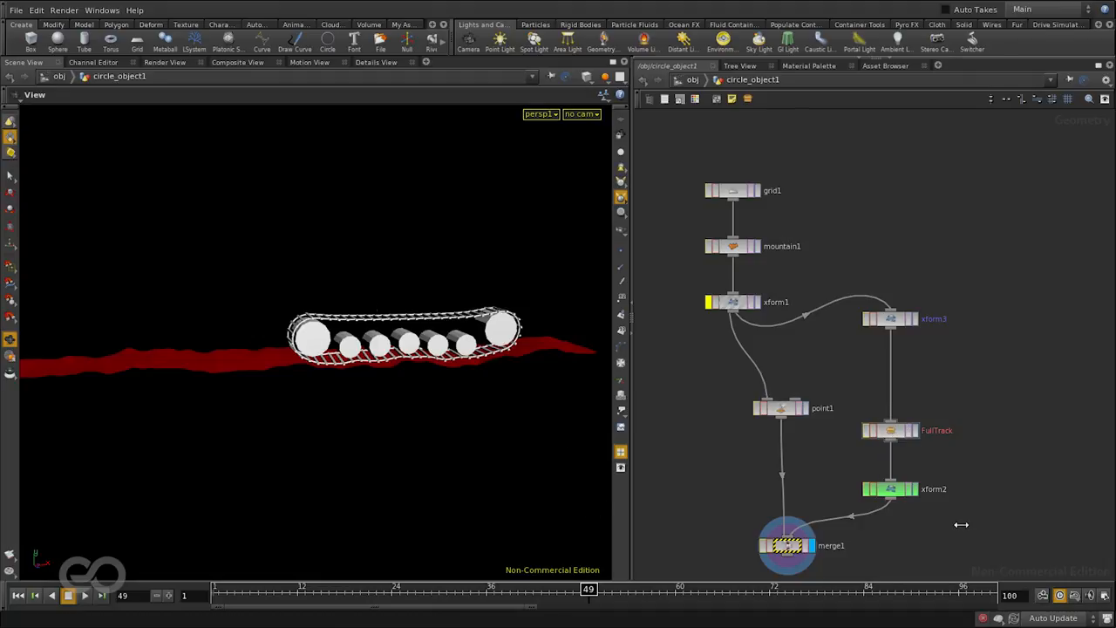
pyautogui.moveTo(720, 378)
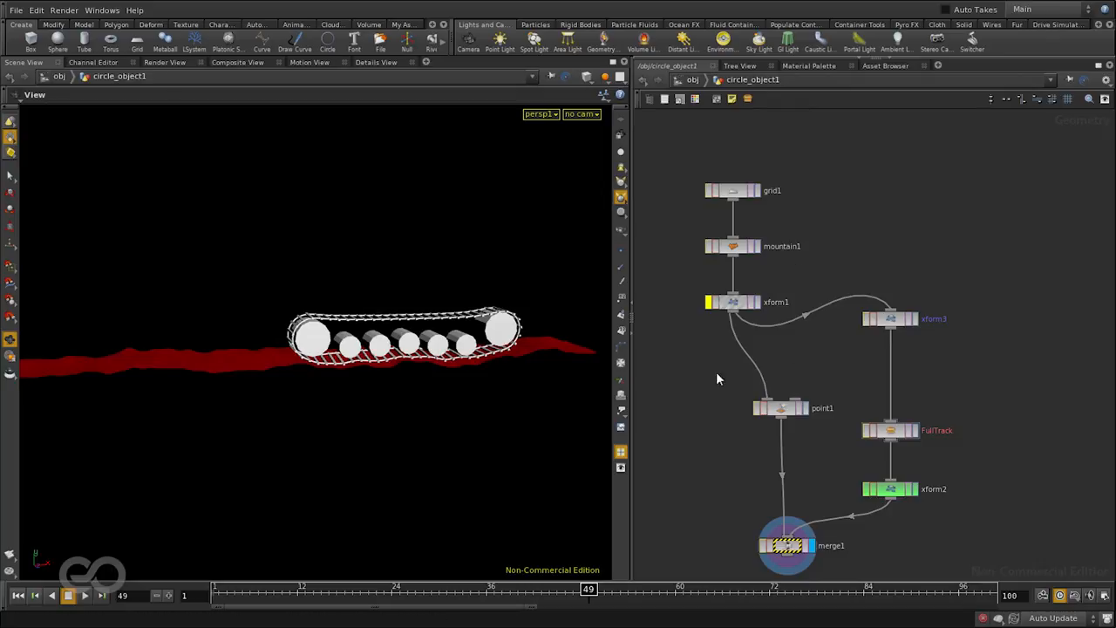